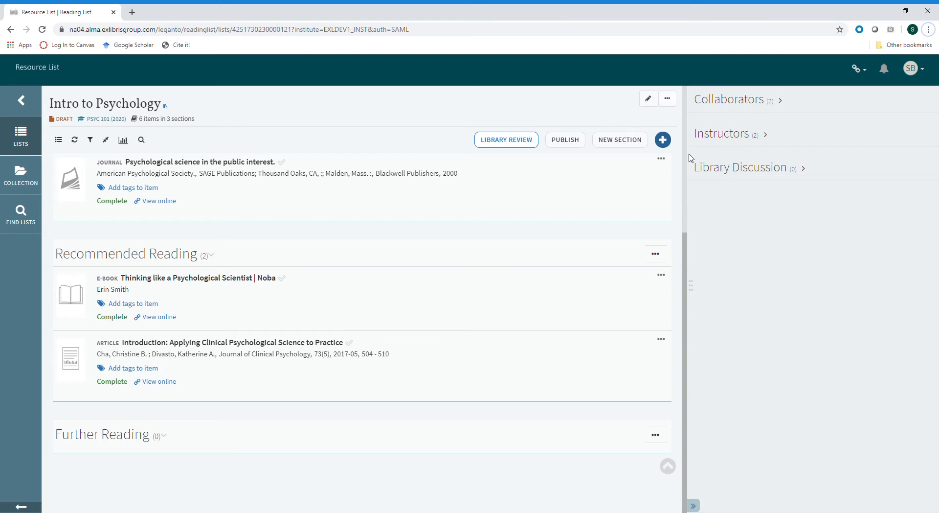
{"action": "mouse_move", "coordinate": [663, 139]}
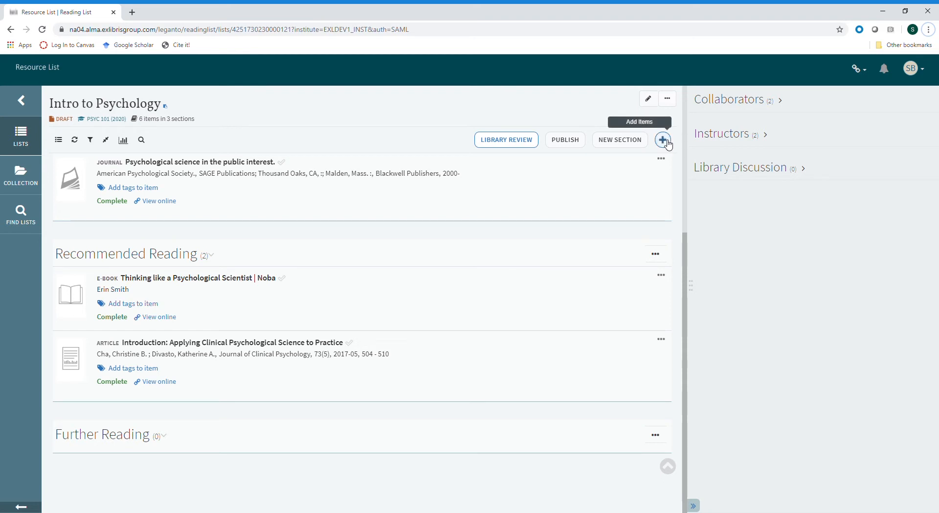
- Bring up the Add Items library search panel on the Intro to Psychology list
{"action": "left_click", "coordinate": [662, 140]}
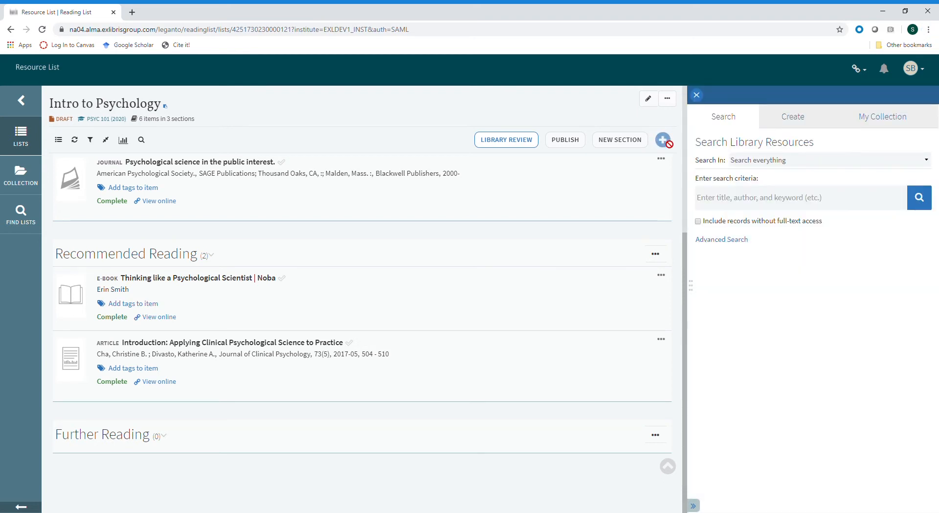
- Search the library for "jobs for psychology majors"
{"action": "left_click", "coordinate": [799, 197]}
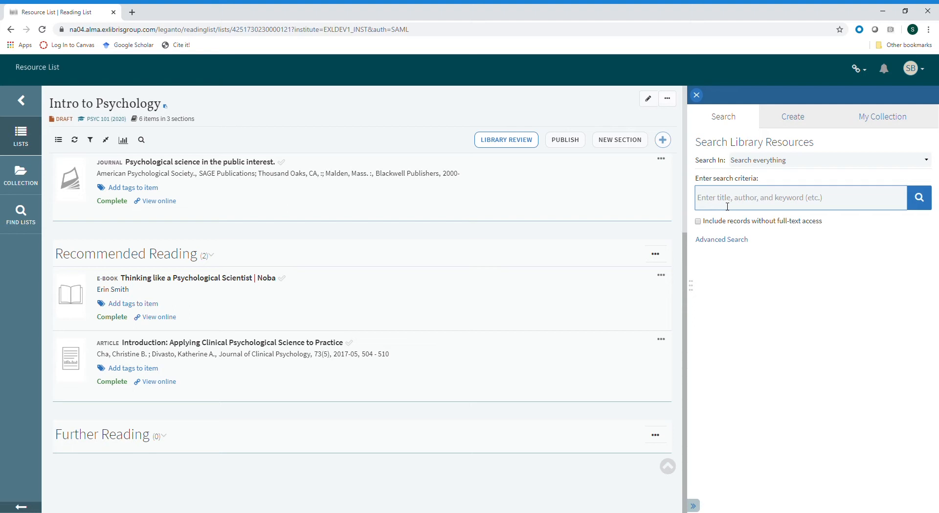
{"action": "type", "text": "jobs for psychology majors"}
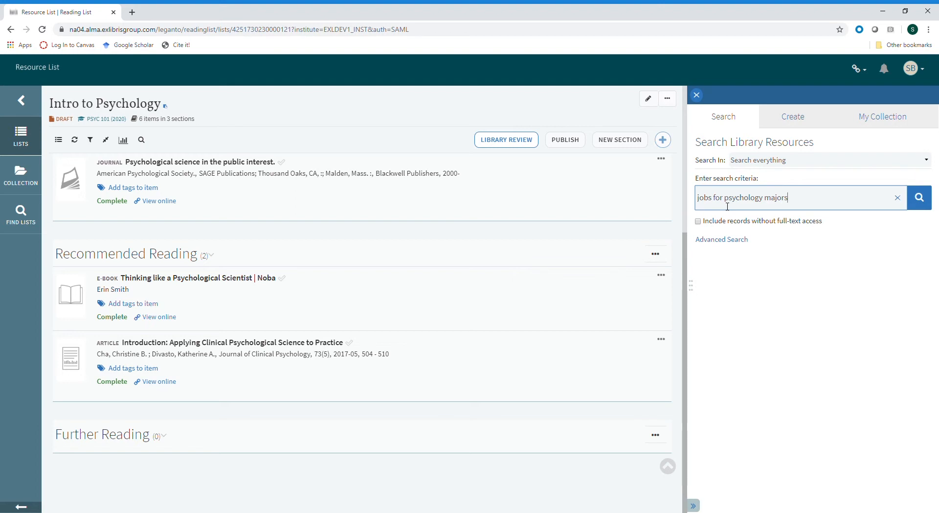
{"action": "left_click", "coordinate": [919, 197]}
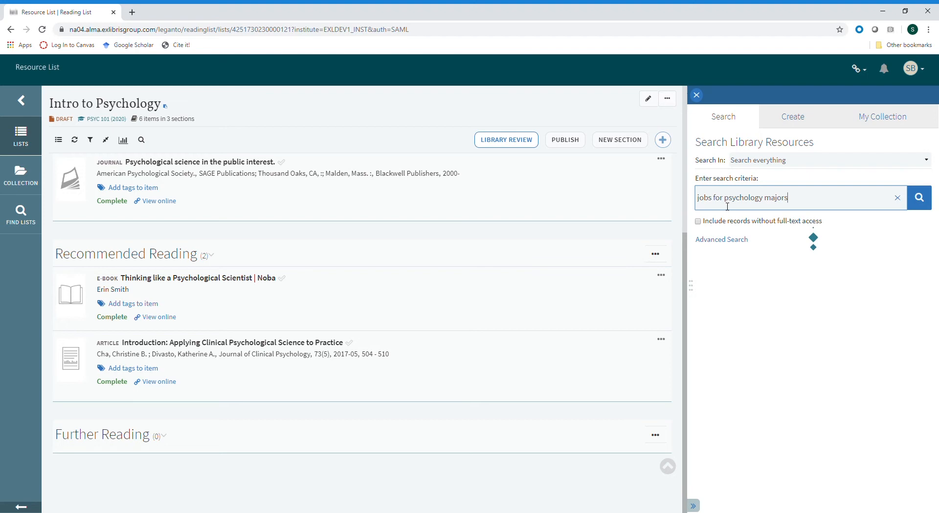
- Re-run the search and browse the results for the psychology-majors books
{"action": "left_click", "coordinate": [919, 196]}
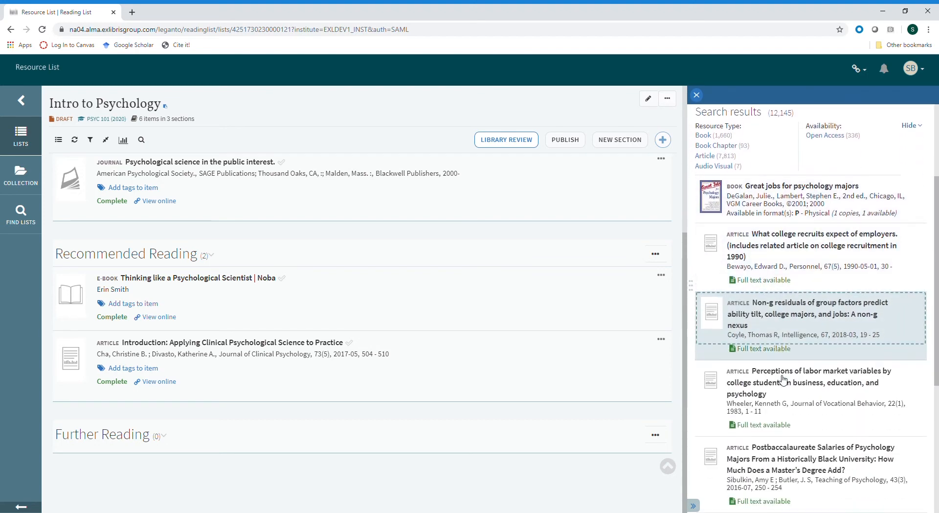
{"action": "scroll", "scroll_direction": "down", "scroll_amount": 3}
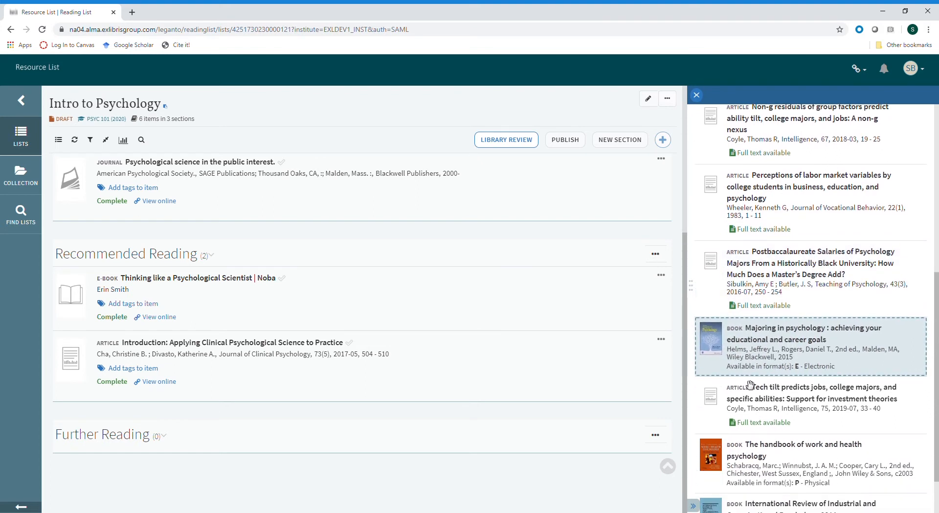
{"action": "mouse_move", "coordinate": [815, 383]}
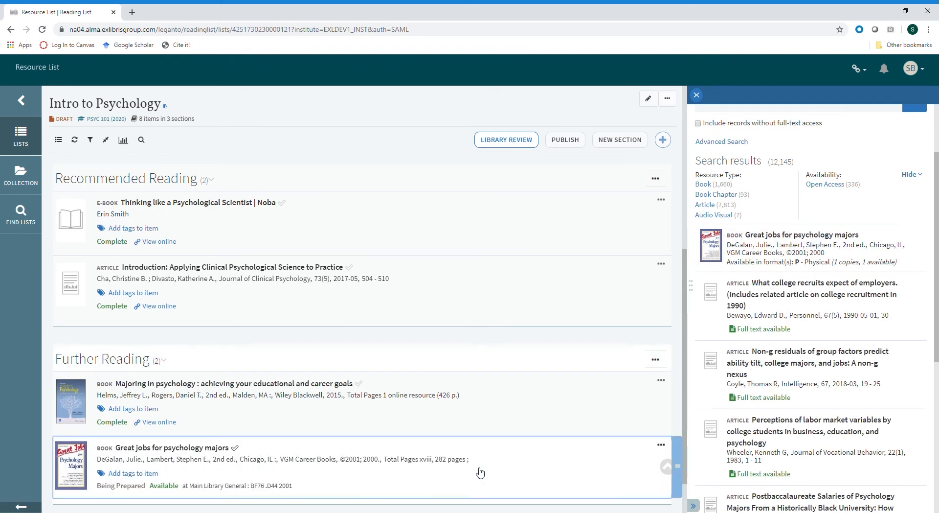
{"action": "mouse_move", "coordinate": [480, 450]}
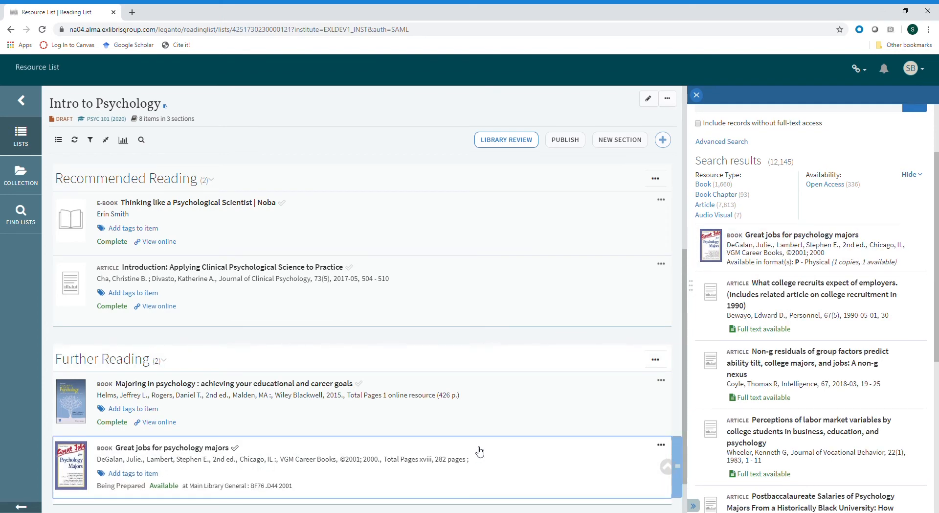
- Filter the search results to the Audio Visual resource type
{"action": "scroll", "scroll_direction": "down", "scroll_amount": 3}
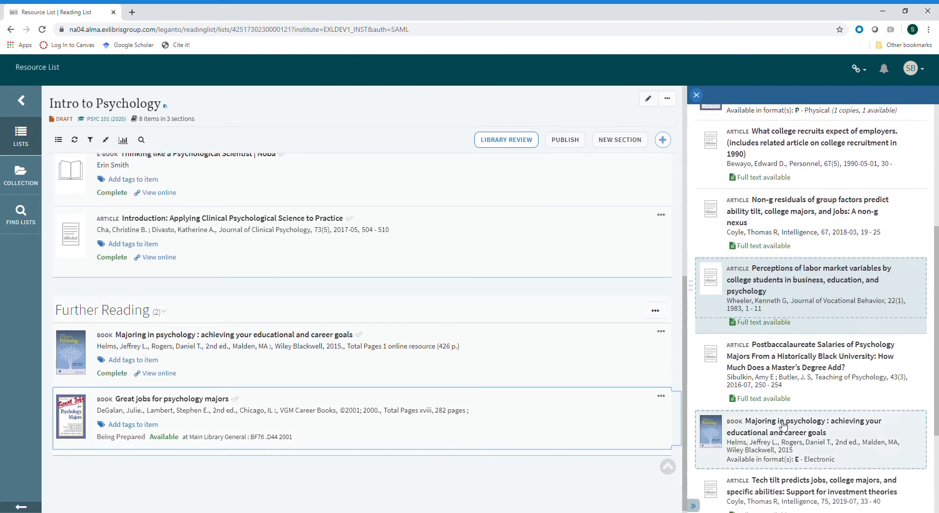
{"action": "scroll", "scroll_direction": "down", "scroll_amount": 3}
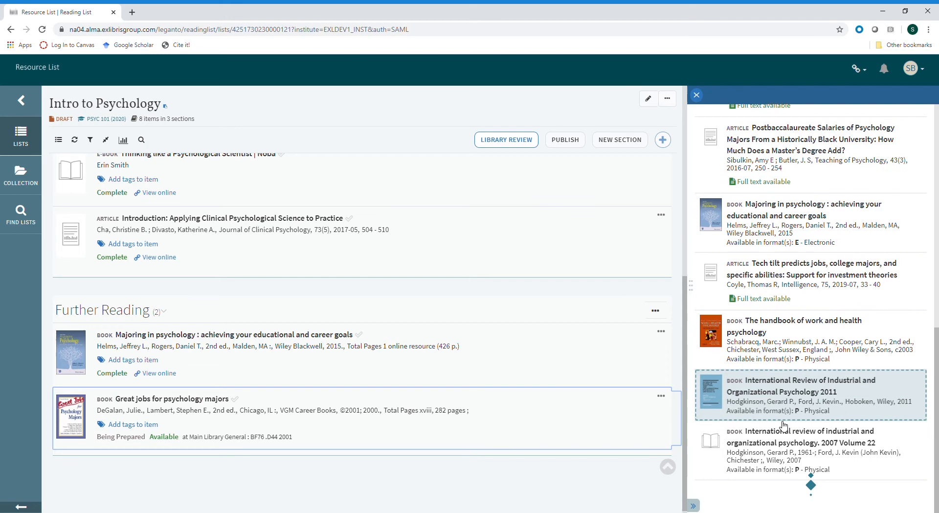
{"action": "scroll", "scroll_direction": "down", "scroll_amount": 3}
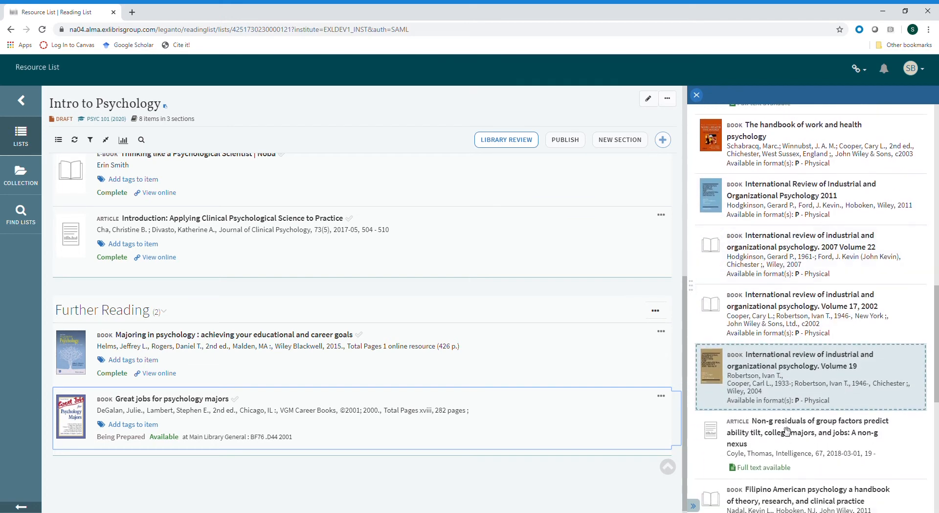
{"action": "scroll", "scroll_direction": "down", "scroll_amount": 3}
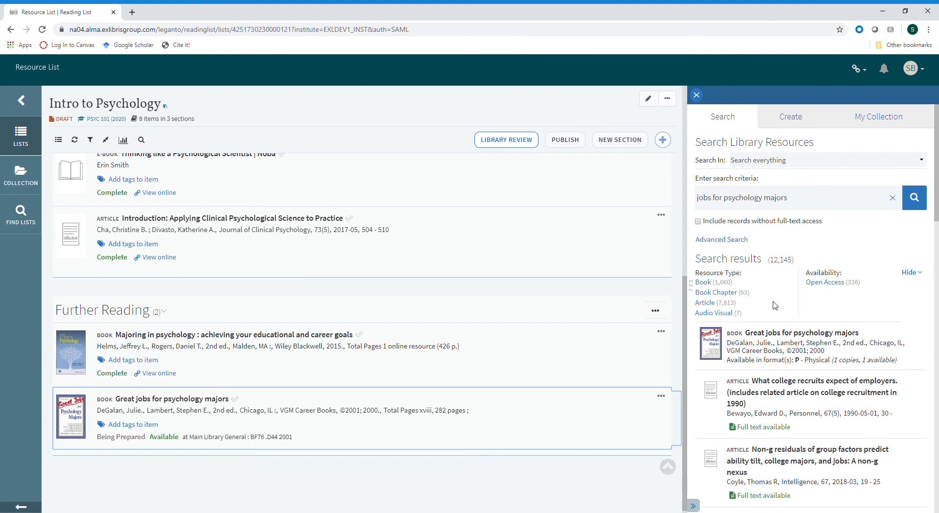
{"action": "left_click", "coordinate": [713, 300]}
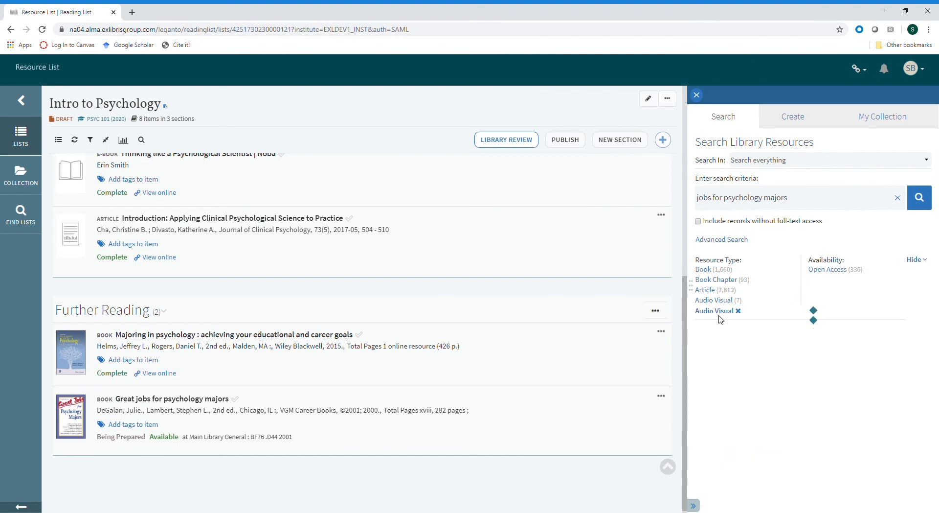